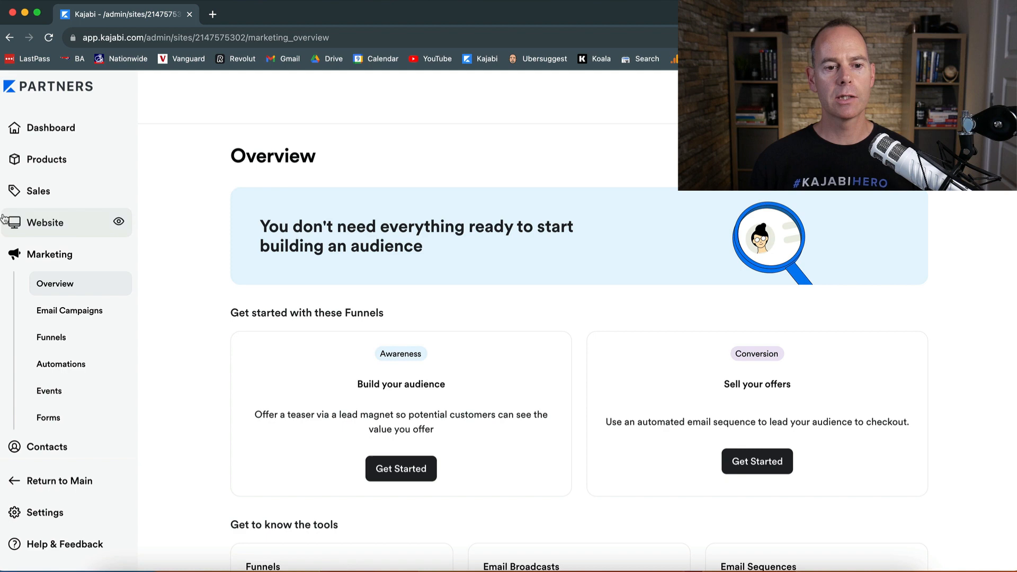
- Open the Email Campaigns list and start a new email campaign
{"action": "left_click", "coordinate": [70, 310]}
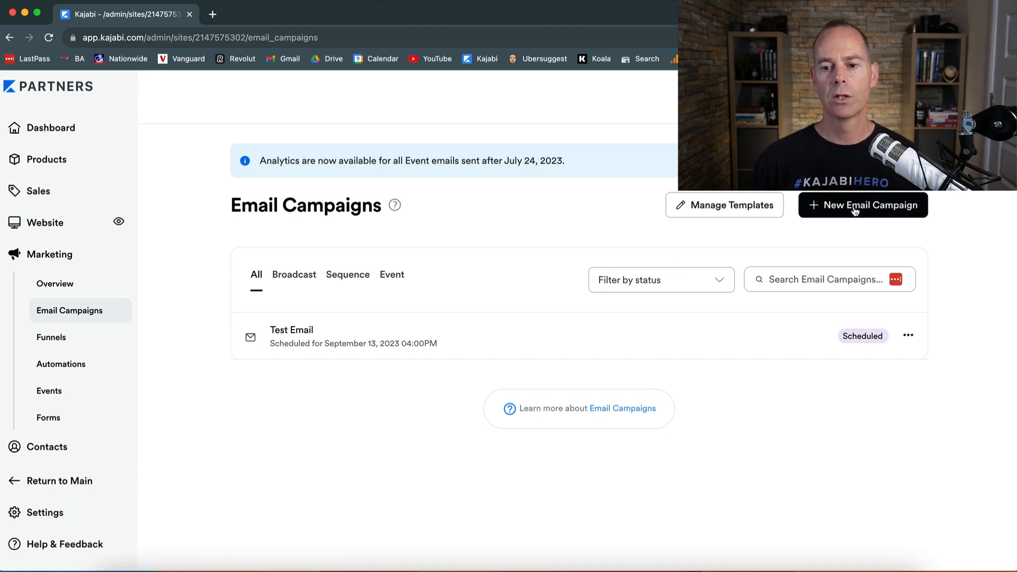
{"action": "left_click", "coordinate": [863, 205]}
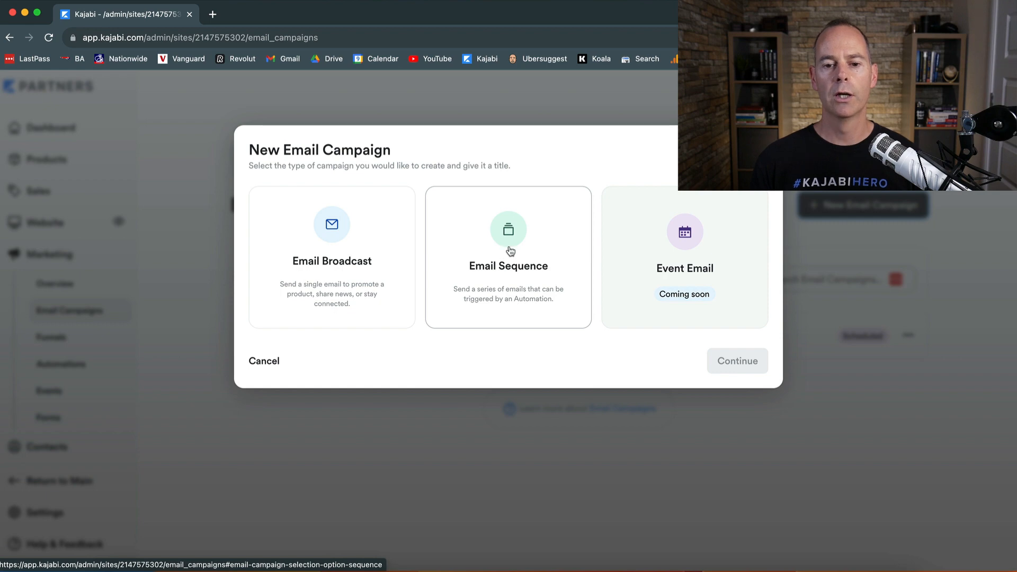
- Create an email sequence campaign titled 'Test Sequence'
{"action": "left_click", "coordinate": [507, 256]}
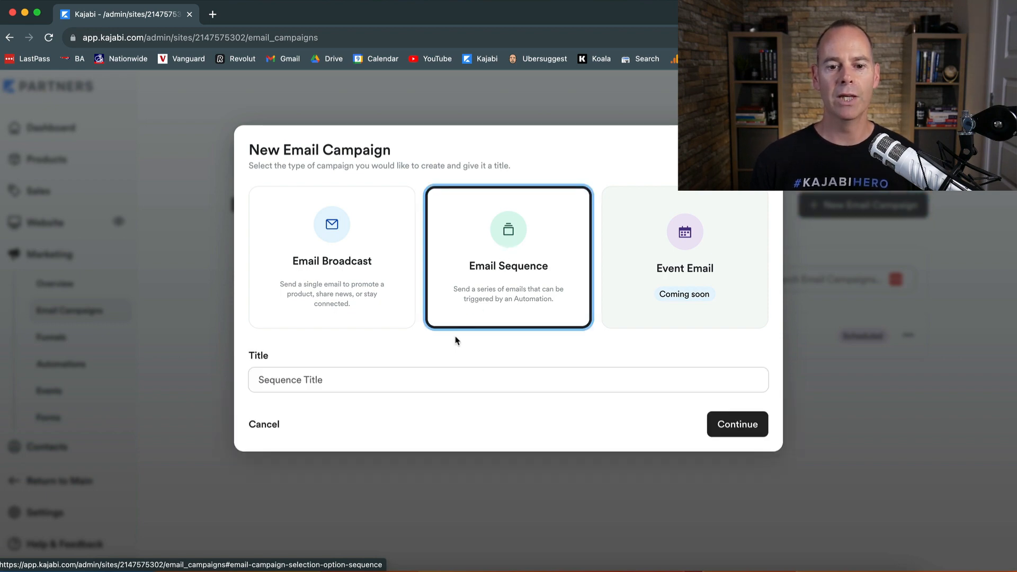
{"action": "type", "text": "Test Sequence"}
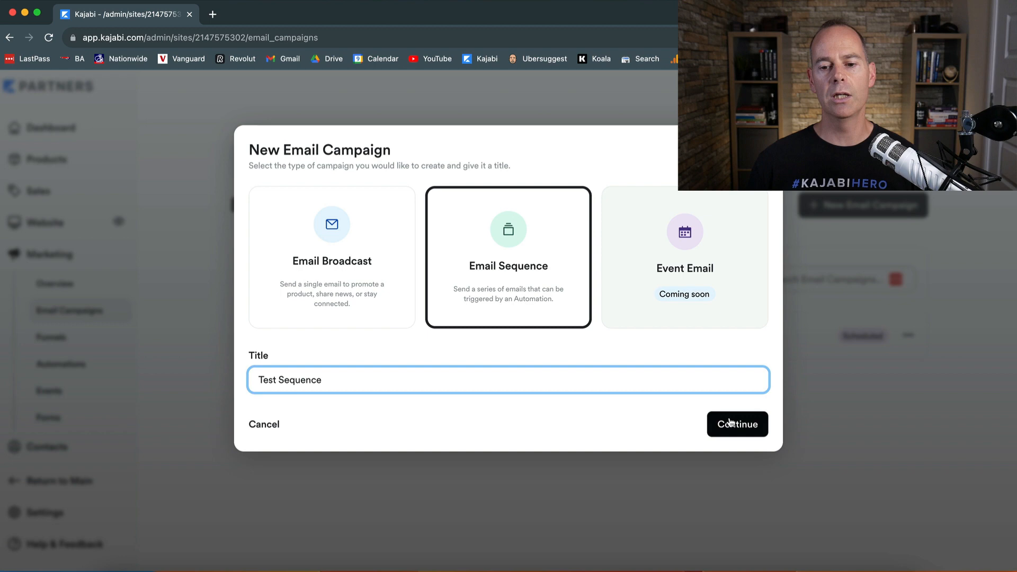
{"action": "left_click", "coordinate": [737, 424]}
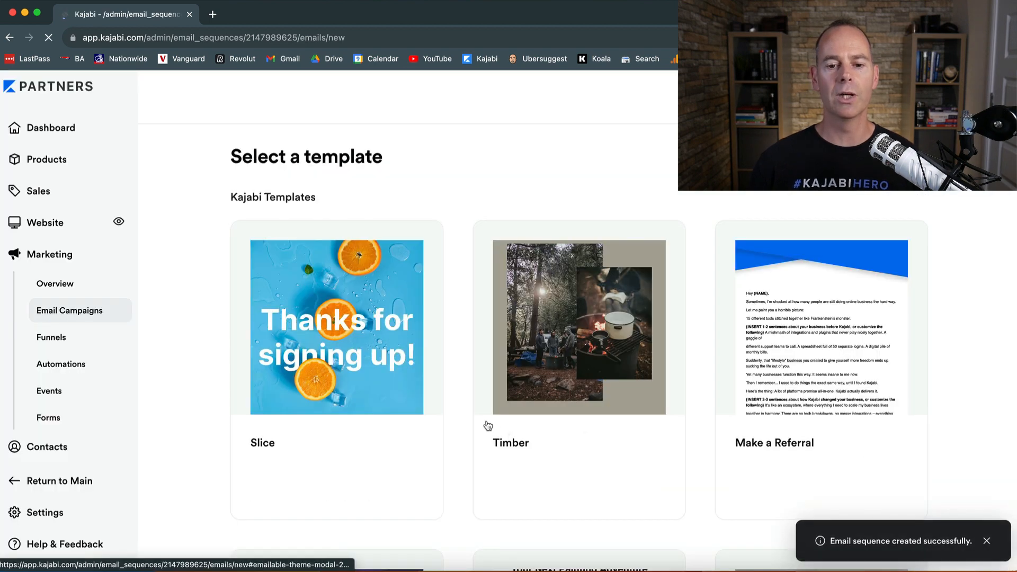
- Pick the Simple Text template and create the first email titled 'Test Sequence'
{"action": "scroll", "scroll_direction": "down", "scroll_amount": 3}
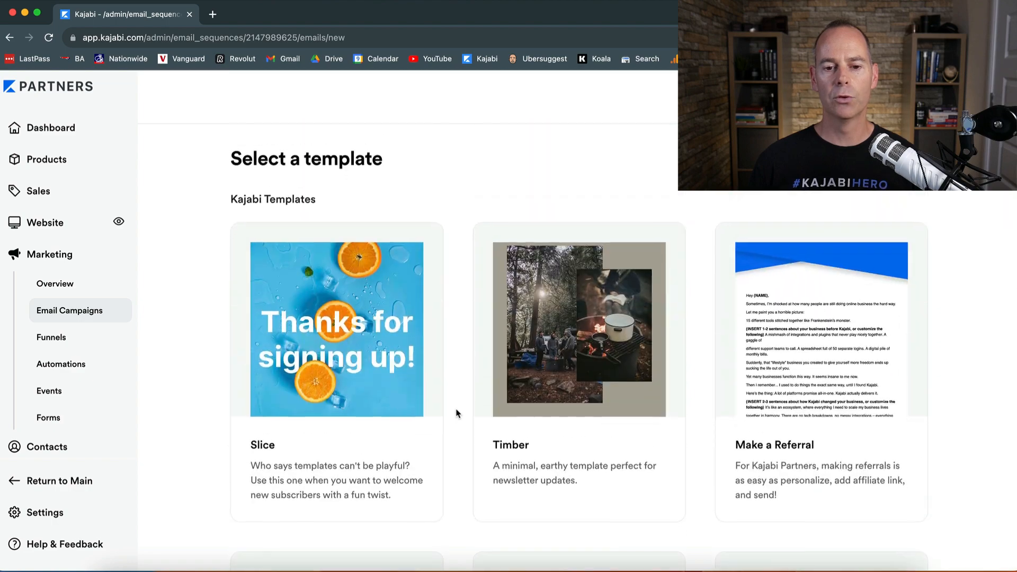
{"action": "scroll", "scroll_direction": "down", "scroll_amount": 3}
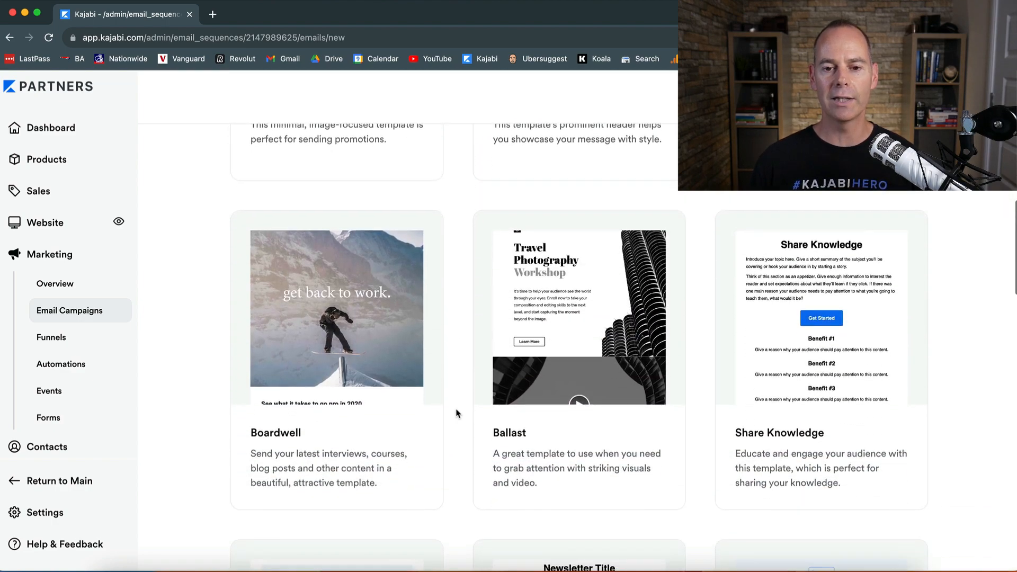
{"action": "scroll", "scroll_direction": "down", "scroll_amount": 3}
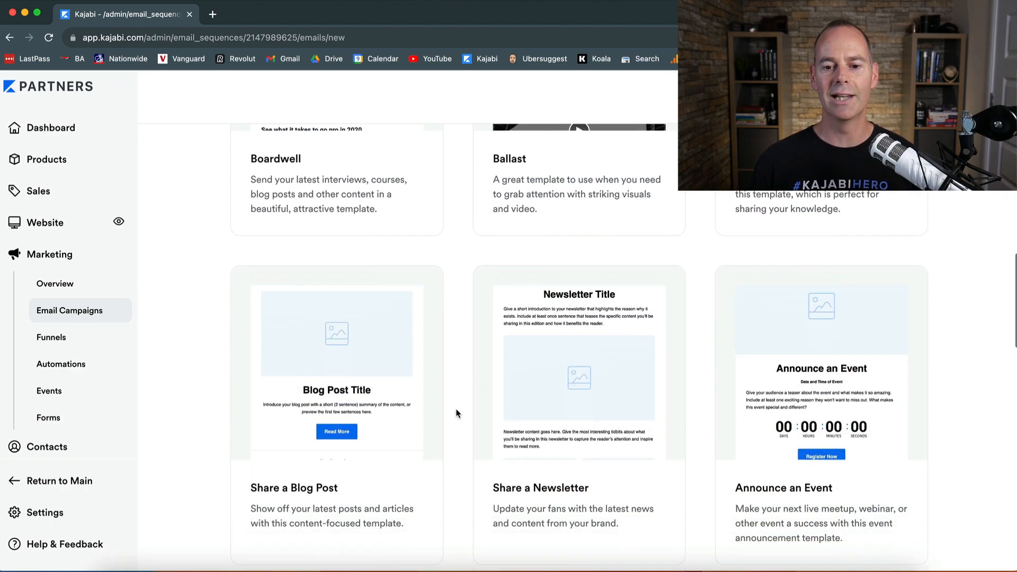
{"action": "scroll", "scroll_direction": "down", "scroll_amount": 3}
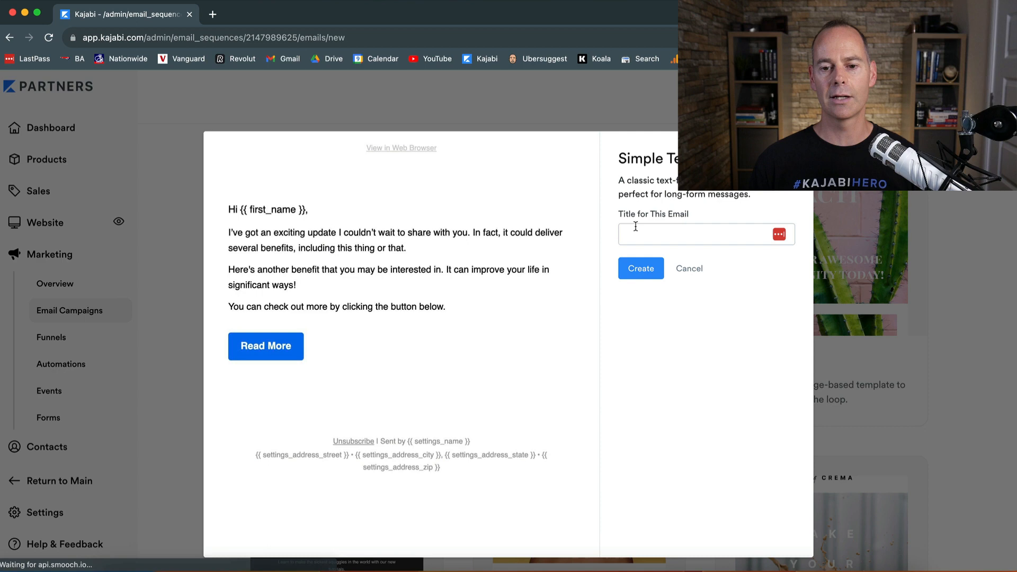
{"action": "type", "text": "Test Sequ"}
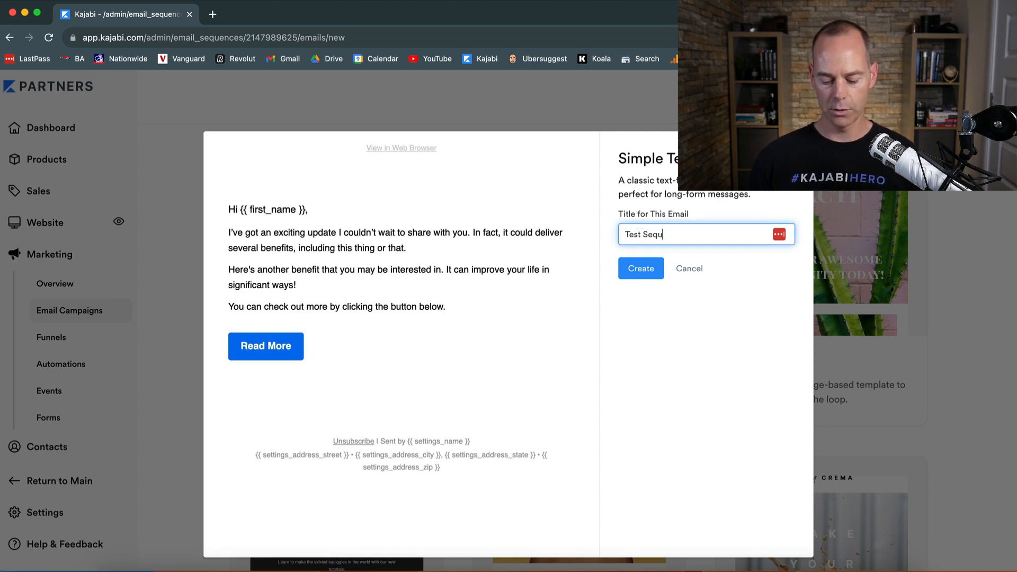
{"action": "left_click", "coordinate": [640, 268]}
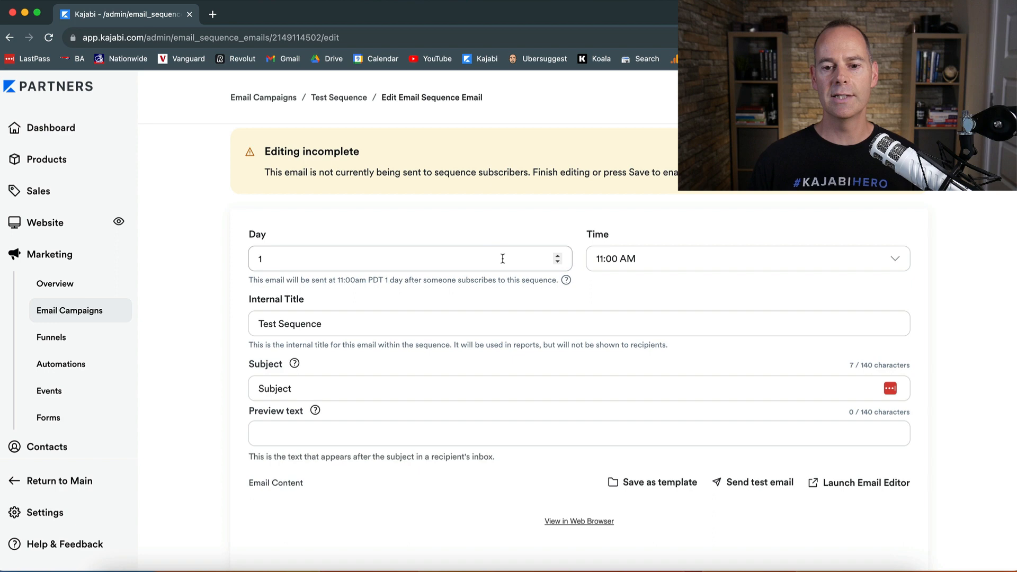
- Check the Day 1 email's schedule and enter 'text' as its preview text
{"action": "left_click", "coordinate": [746, 258]}
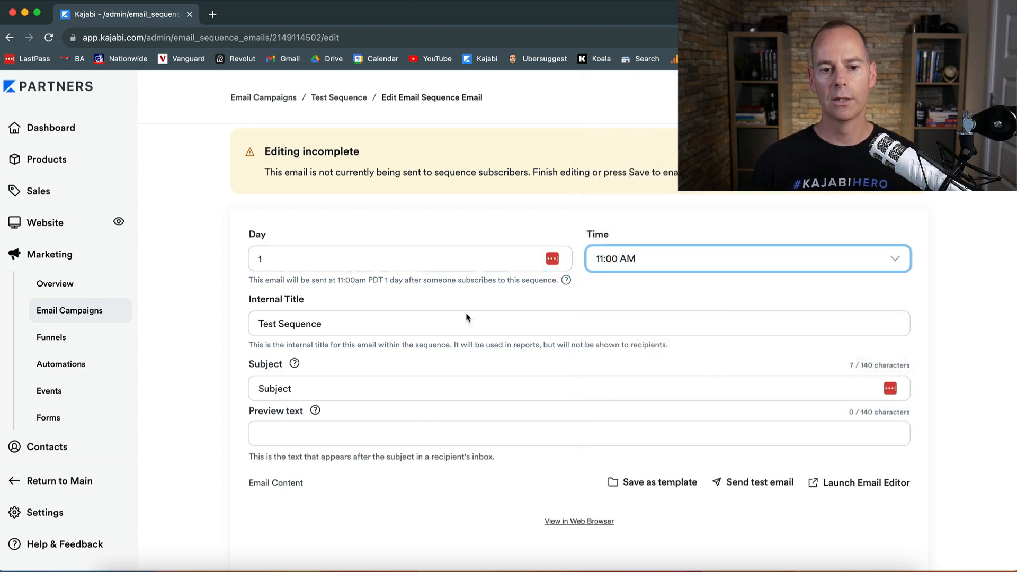
{"action": "left_click", "coordinate": [389, 323]}
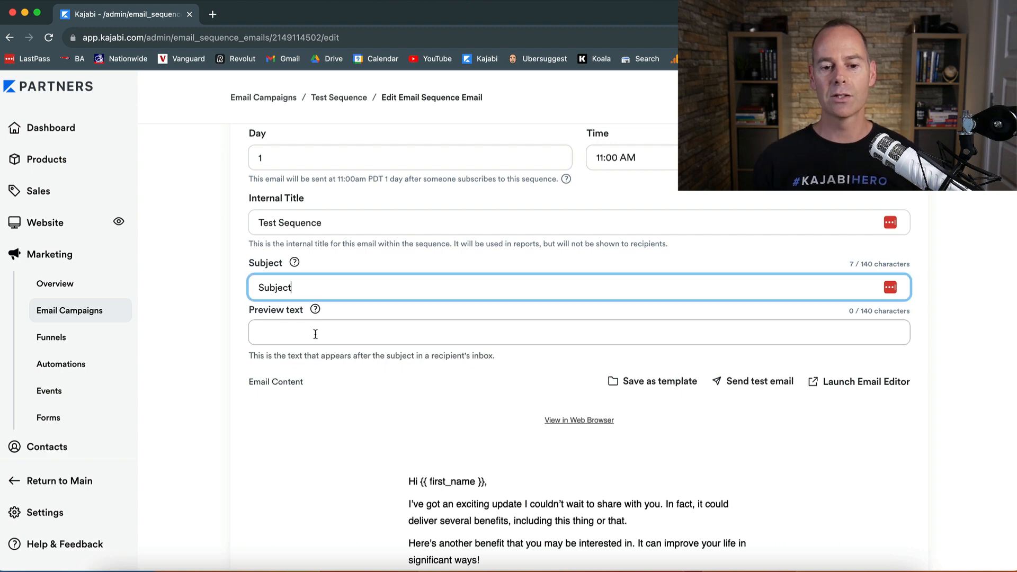
{"action": "double_click", "coordinate": [274, 287]}
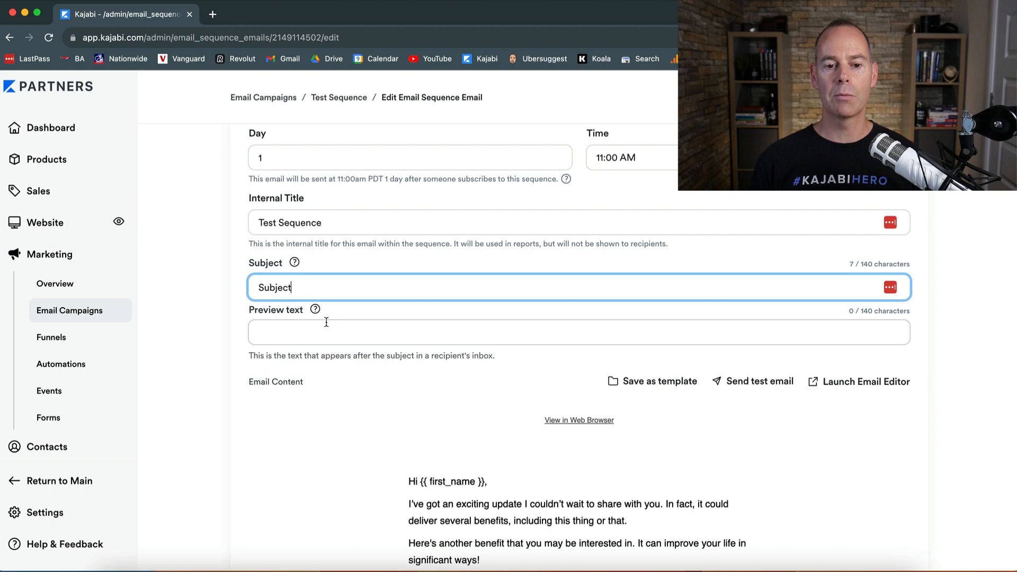
{"action": "type", "text": "te"}
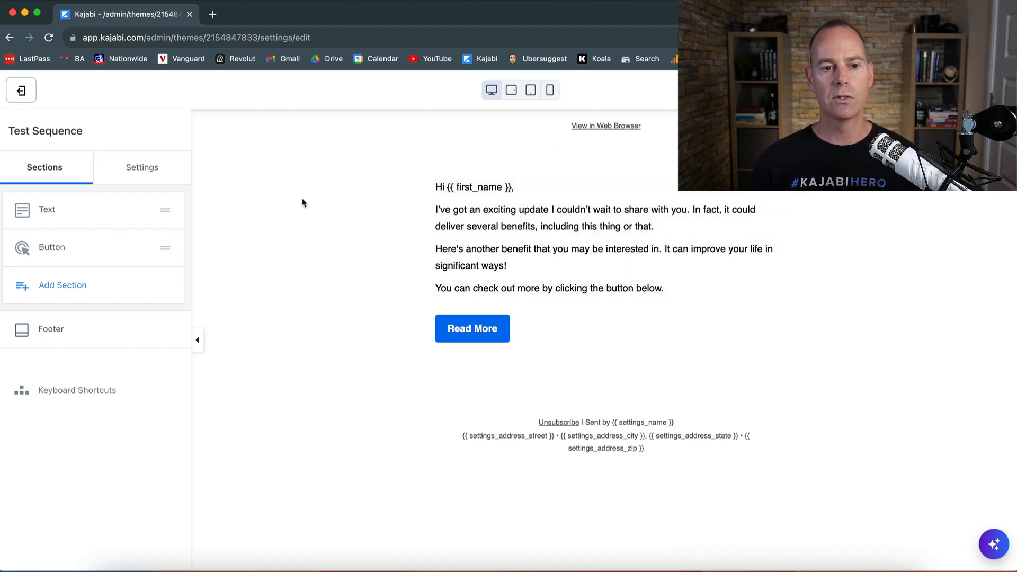
- Save and close the Day 1 email, returning to the Test Sequence overview
{"action": "left_click", "coordinate": [21, 89]}
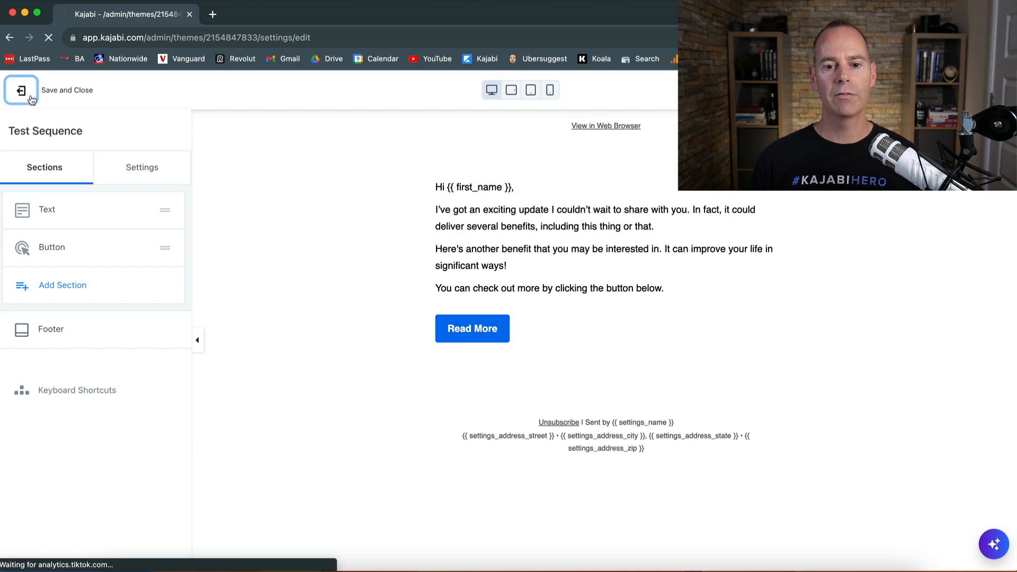
{"action": "left_click", "coordinate": [21, 90]}
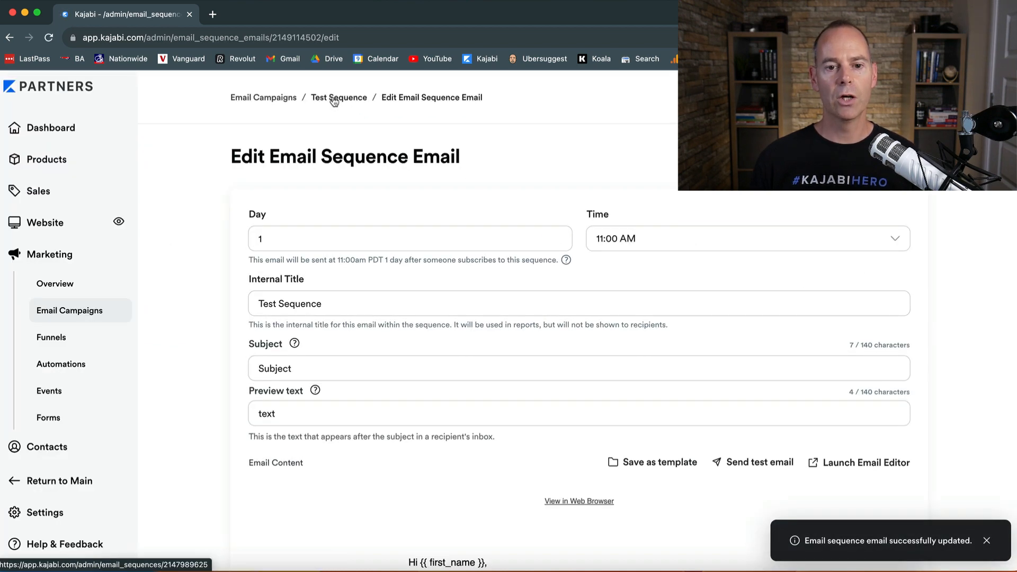
{"action": "left_click", "coordinate": [338, 98]}
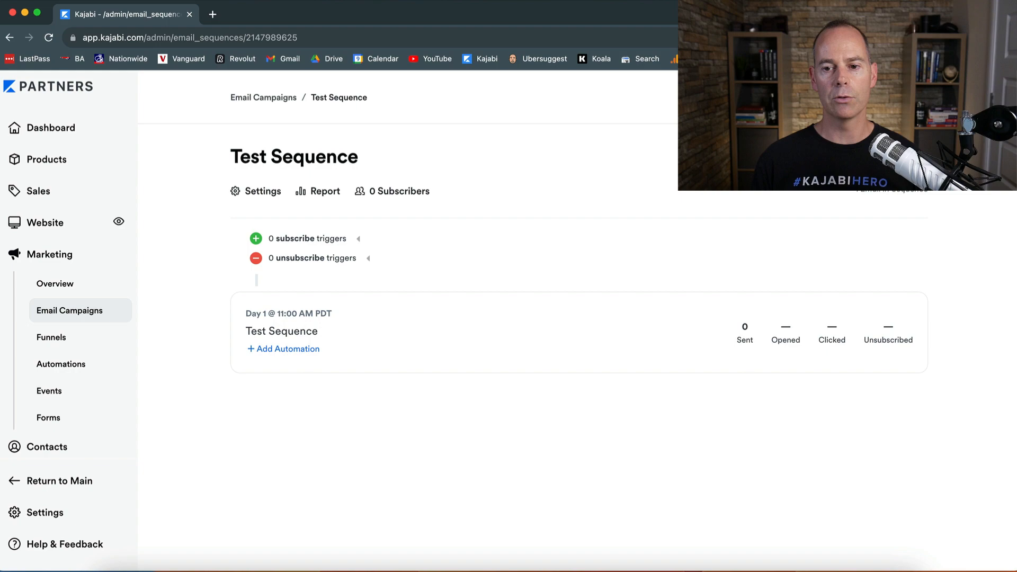
- Add a second email to the sequence titled 'test 2'
{"action": "left_click", "coordinate": [287, 349]}
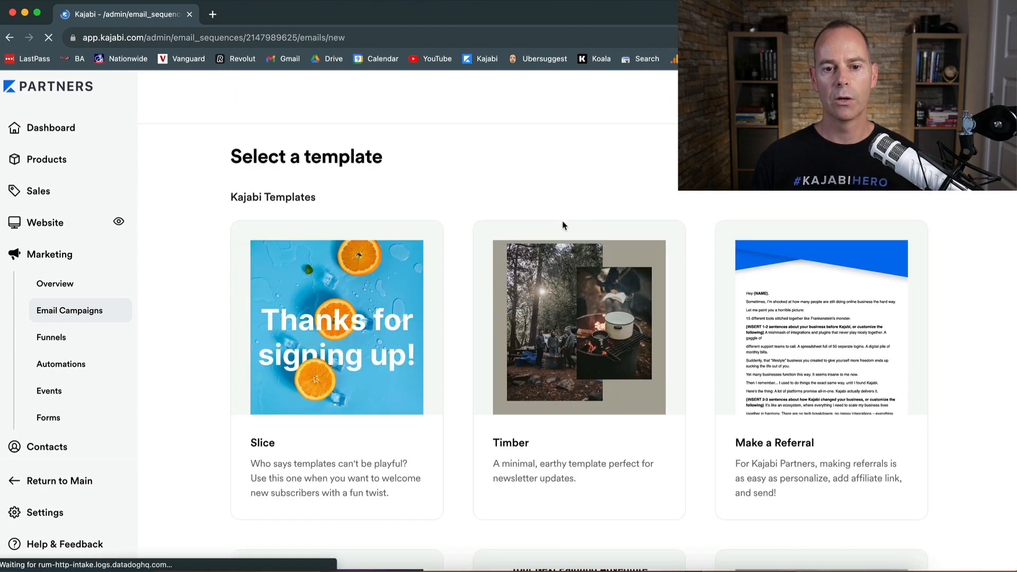
{"action": "scroll", "scroll_direction": "down", "scroll_amount": 3}
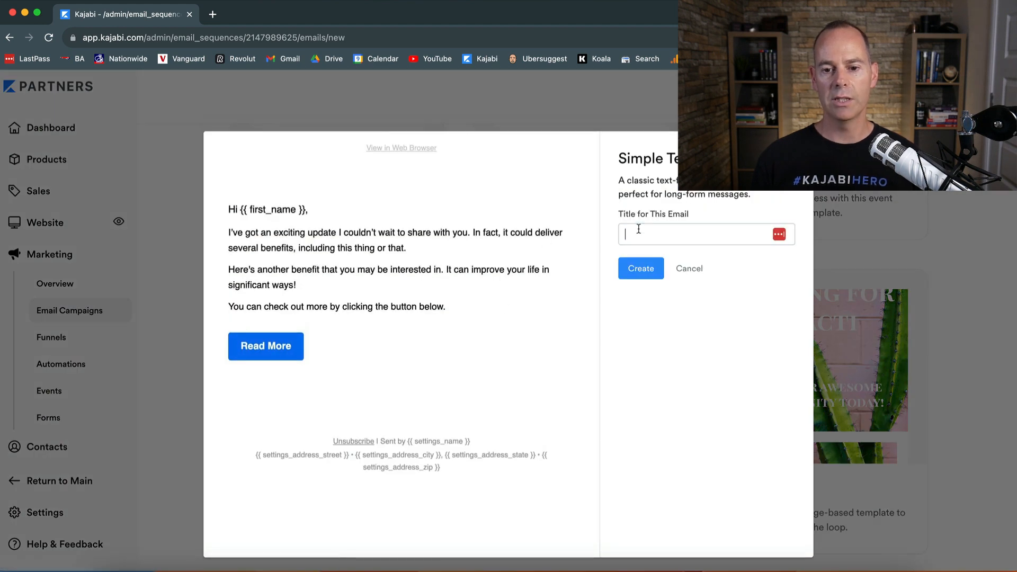
{"action": "type", "text": "test 2"}
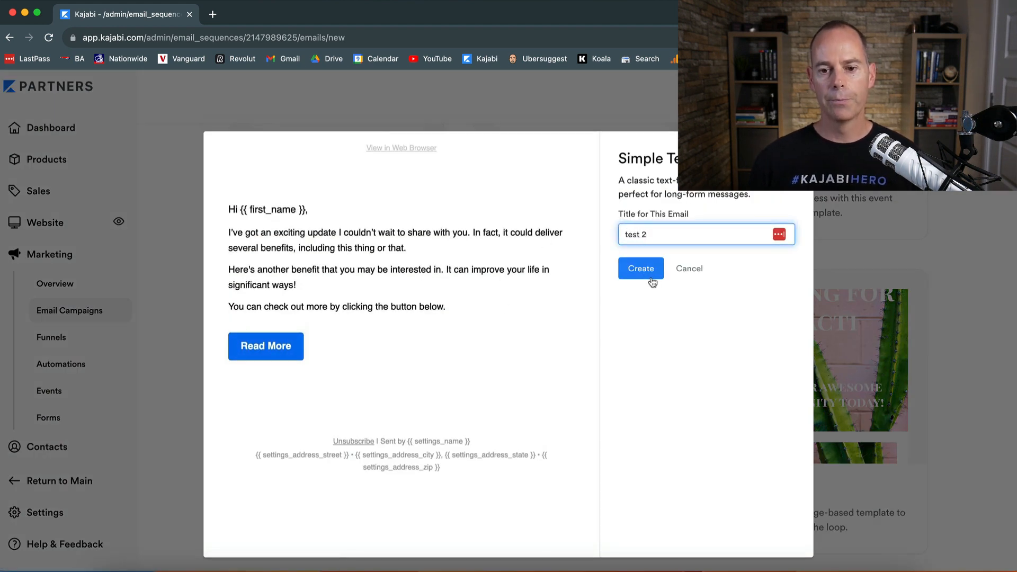
{"action": "left_click", "coordinate": [640, 268]}
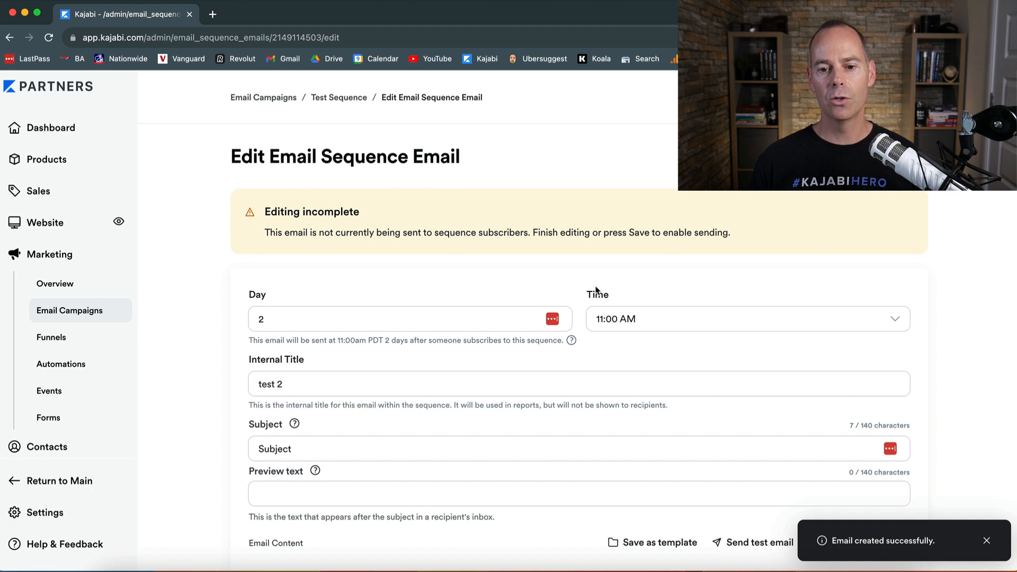
- Set the Day 2 email's send time to 11:00 AM and return to the overview
{"action": "left_click", "coordinate": [746, 318]}
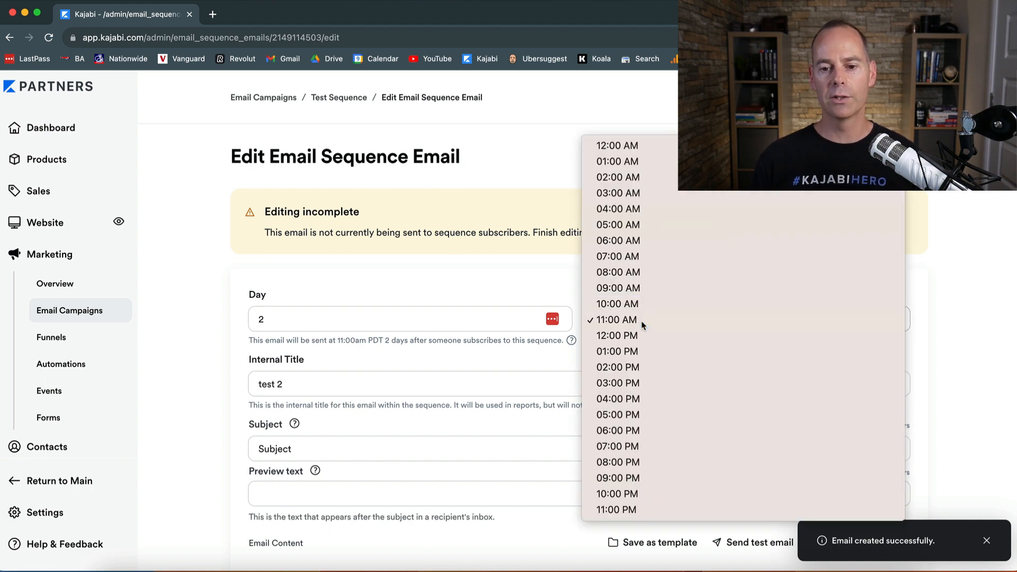
{"action": "left_click", "coordinate": [617, 320]}
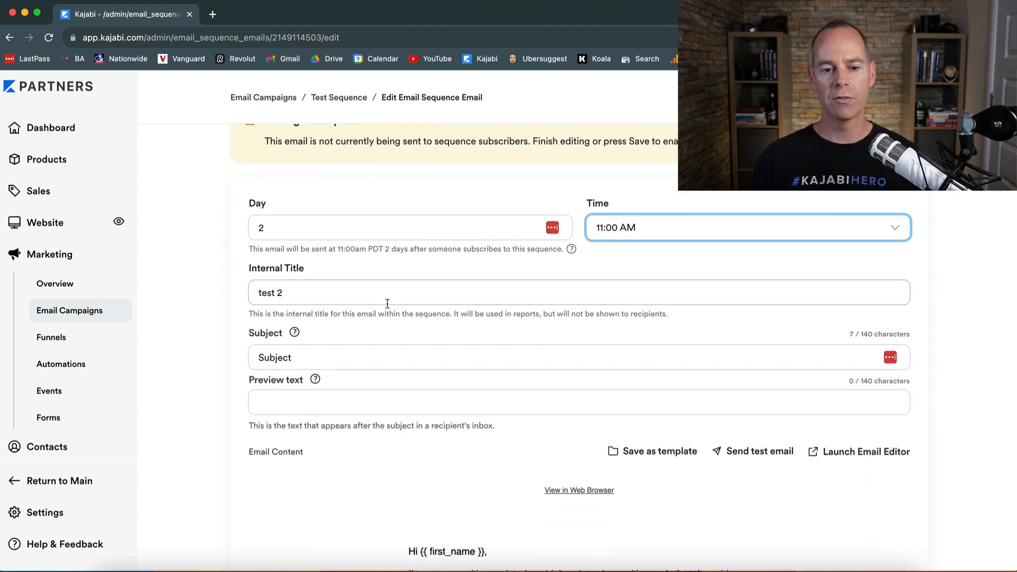
{"action": "scroll", "scroll_direction": "down", "scroll_amount": 3}
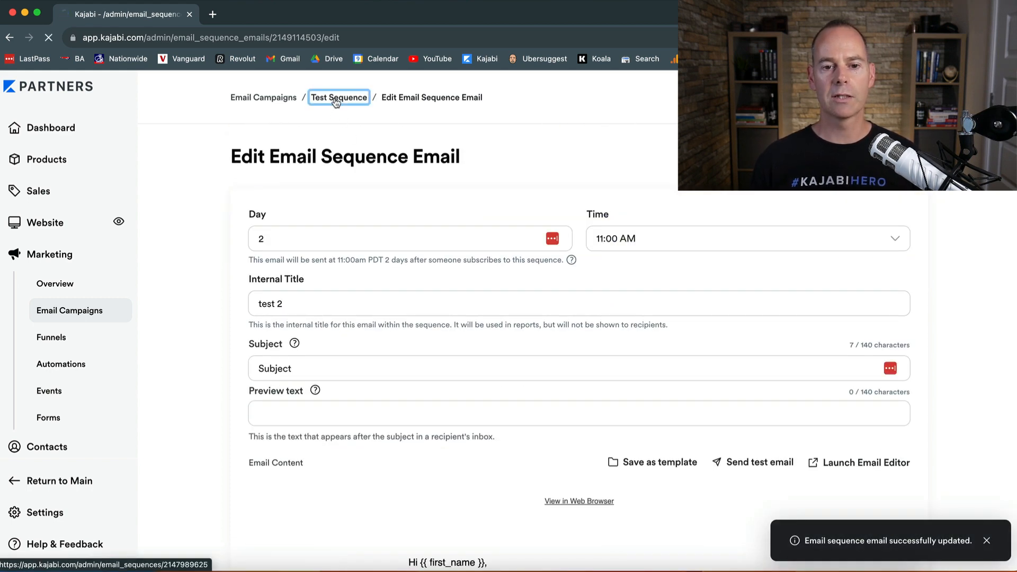
{"action": "left_click", "coordinate": [337, 98]}
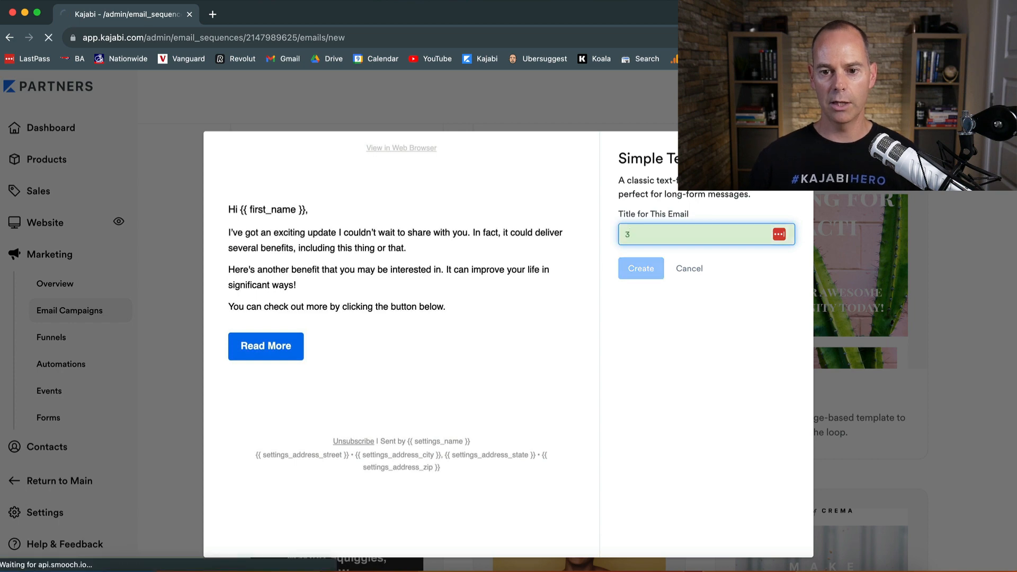
- Create a third email titled '3' for Day 3 and return to the overview
{"action": "left_click", "coordinate": [641, 268]}
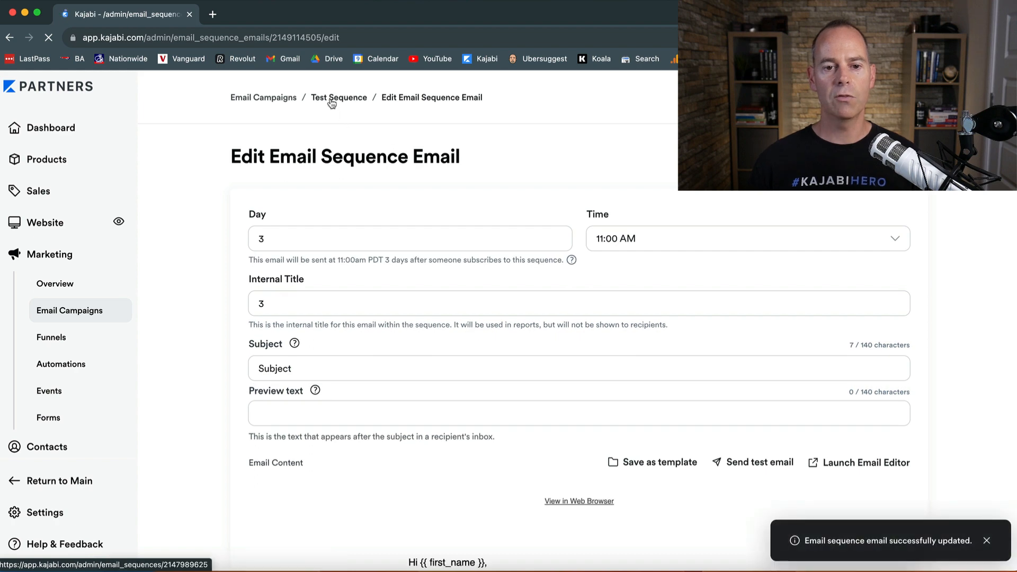
{"action": "left_click", "coordinate": [339, 98]}
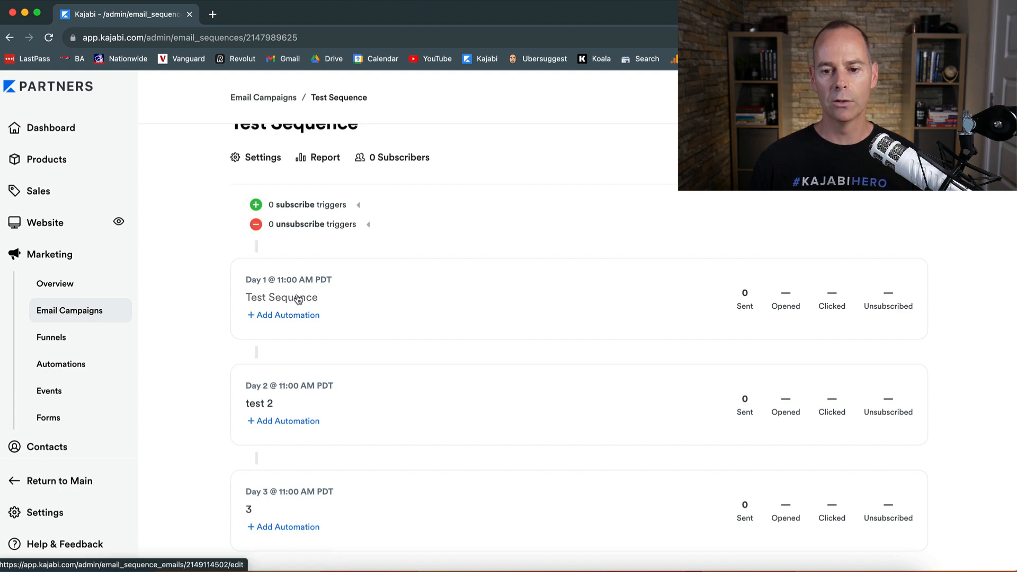
- Reopen the Day 1 email to check it, then return to the Test Sequence overview
{"action": "left_click", "coordinate": [281, 297]}
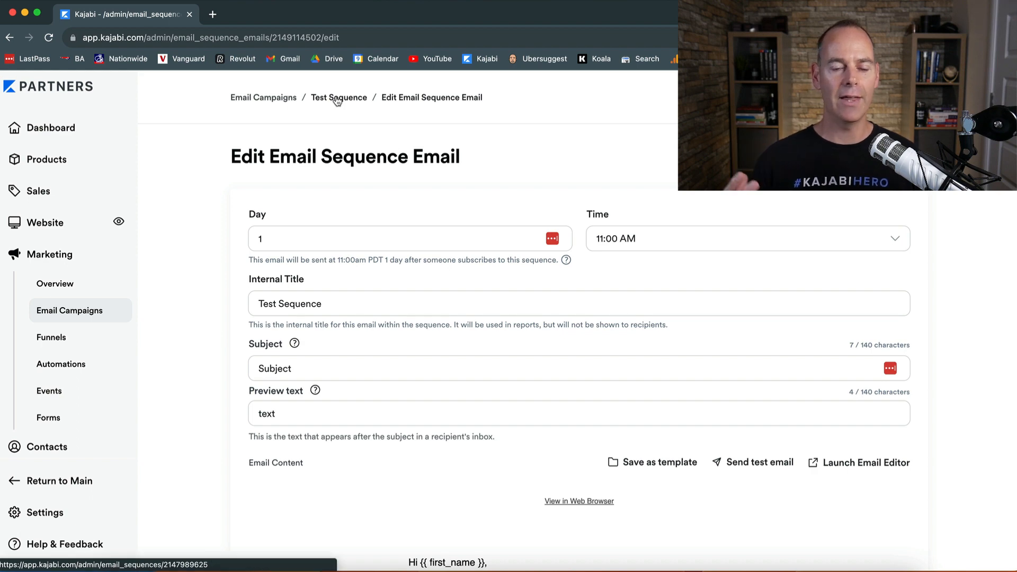
{"action": "left_click", "coordinate": [338, 98]}
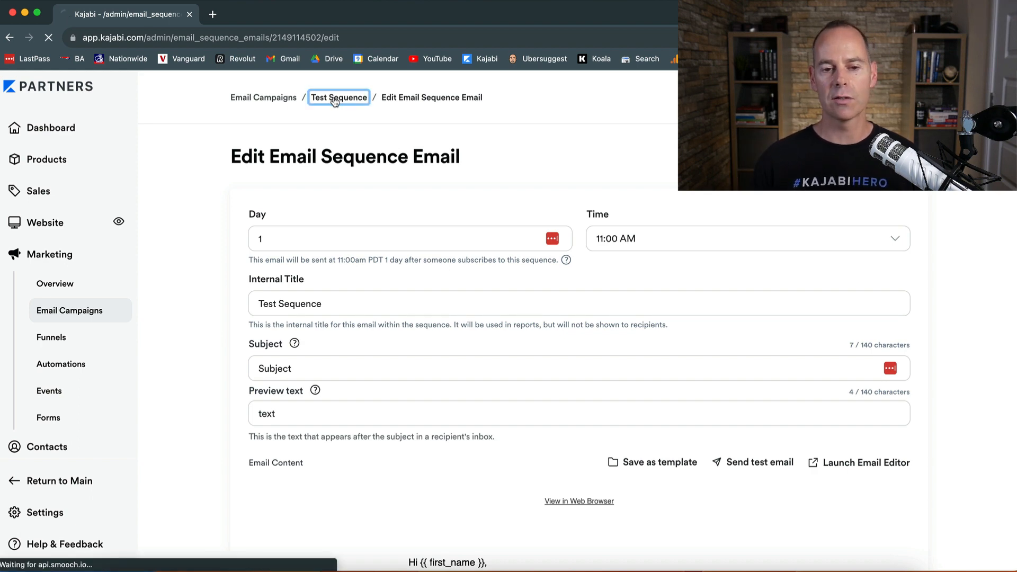
{"action": "left_click", "coordinate": [338, 98]}
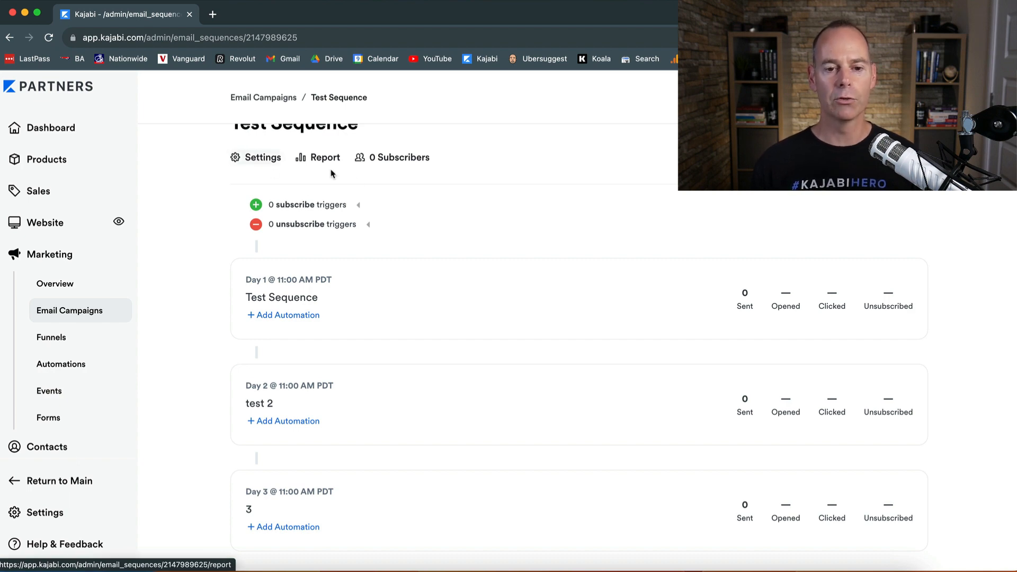
{"action": "mouse_move", "coordinate": [408, 196]}
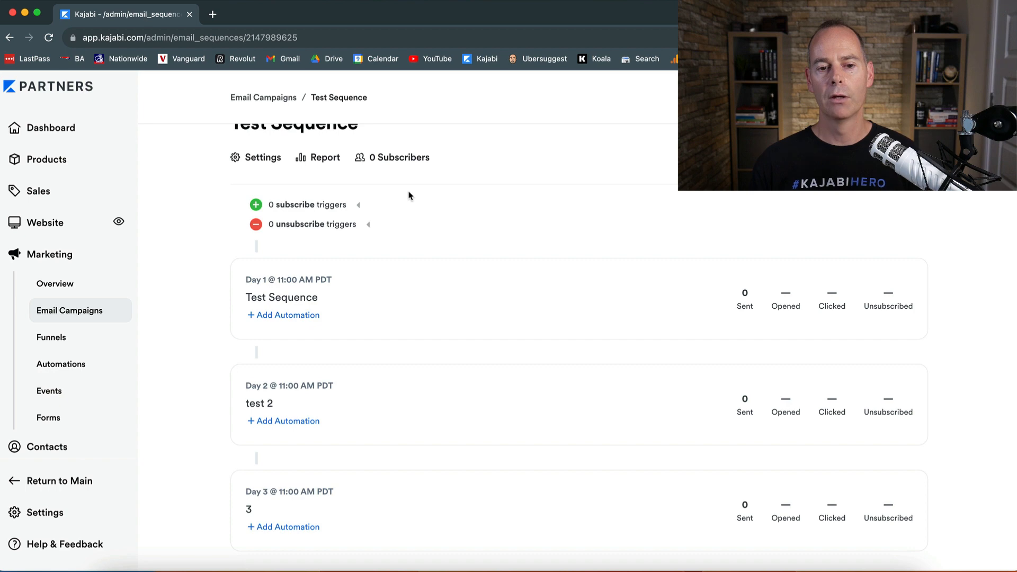
{"action": "mouse_move", "coordinate": [427, 220]}
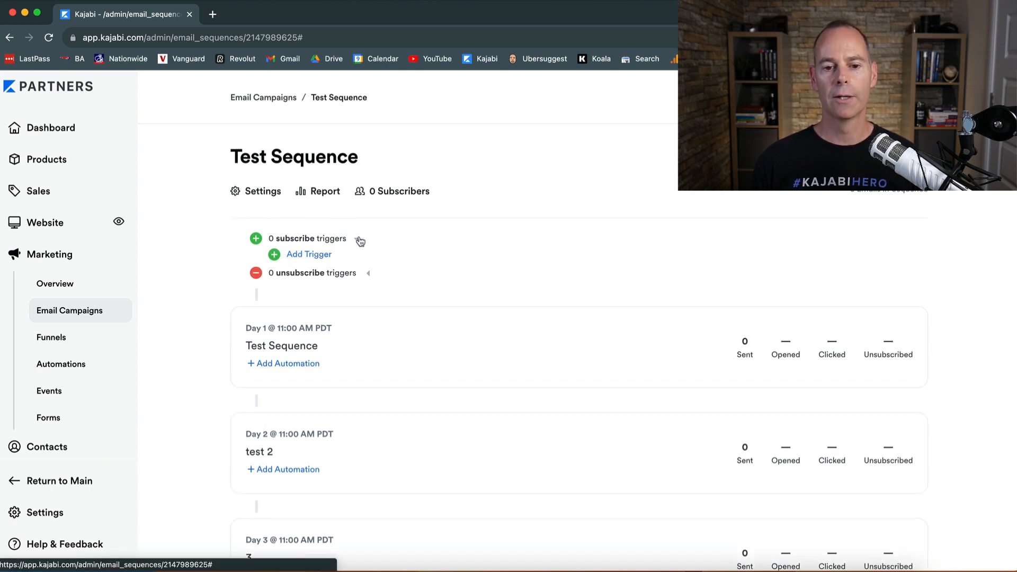
- Add a 'Form is submitted' subscribe trigger using Default Form and save it
{"action": "left_click", "coordinate": [308, 254]}
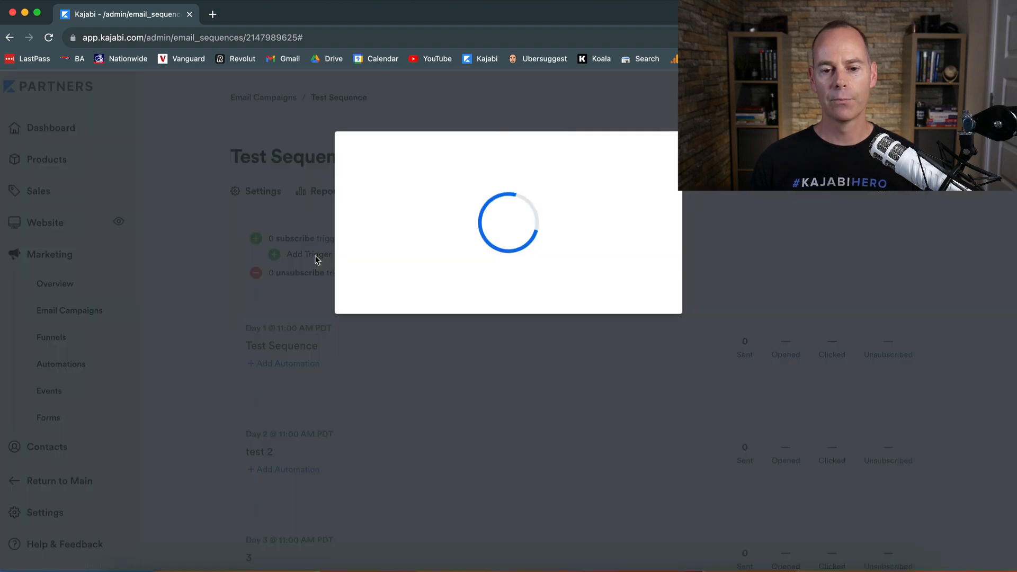
{"action": "left_click", "coordinate": [506, 237]}
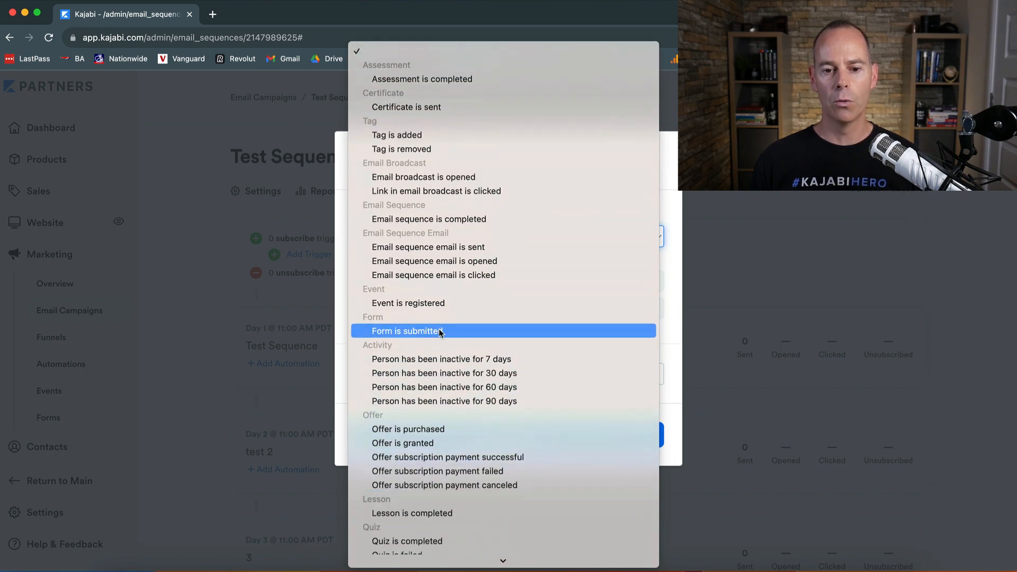
{"action": "left_click", "coordinate": [406, 331]}
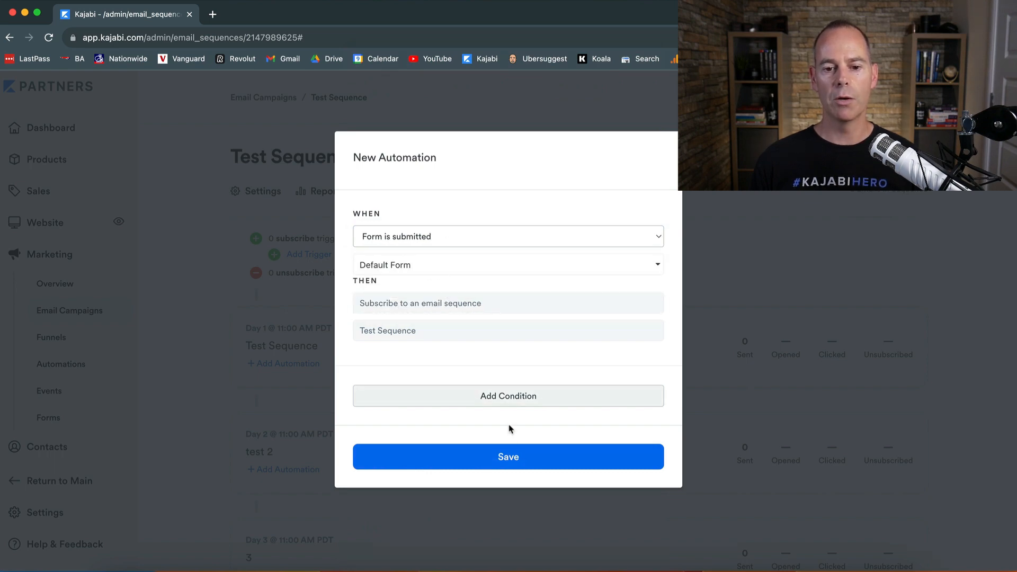
{"action": "left_click", "coordinate": [508, 456]}
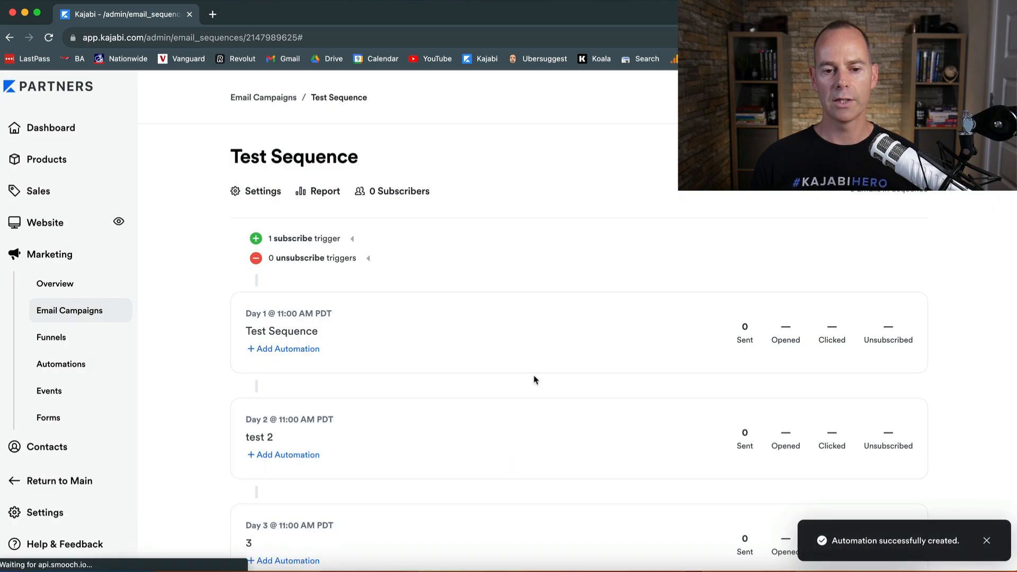
{"action": "mouse_move", "coordinate": [361, 246]}
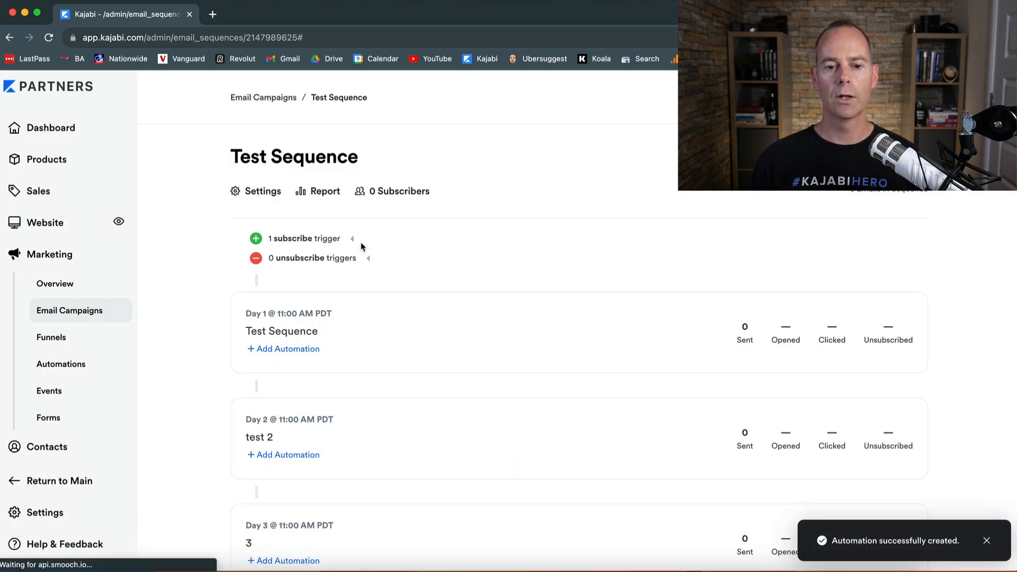
- Expand the one subscribe trigger to view it, then open Marketing > Forms
{"action": "left_click", "coordinate": [353, 238]}
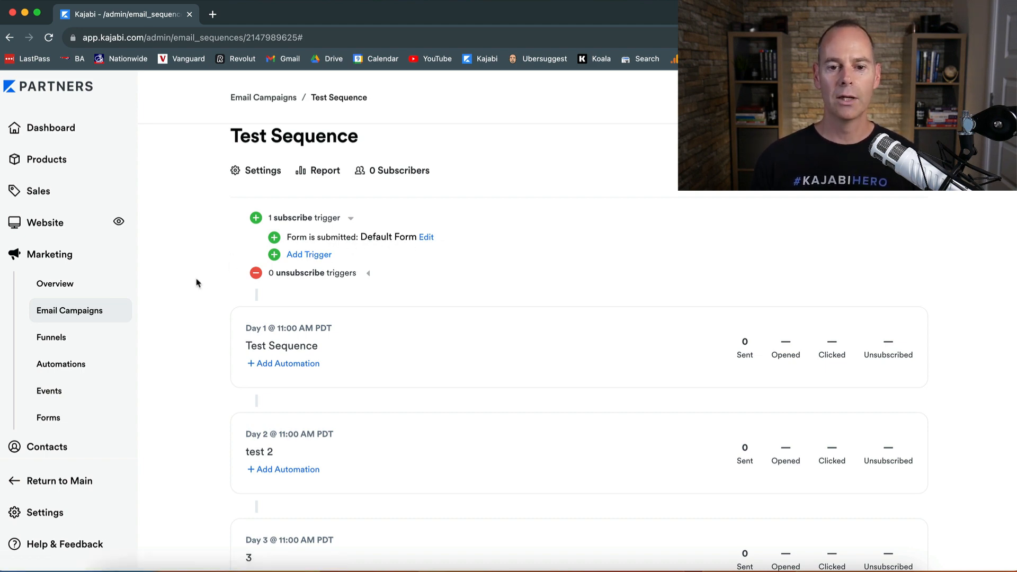
{"action": "scroll", "scroll_direction": "down", "scroll_amount": 3}
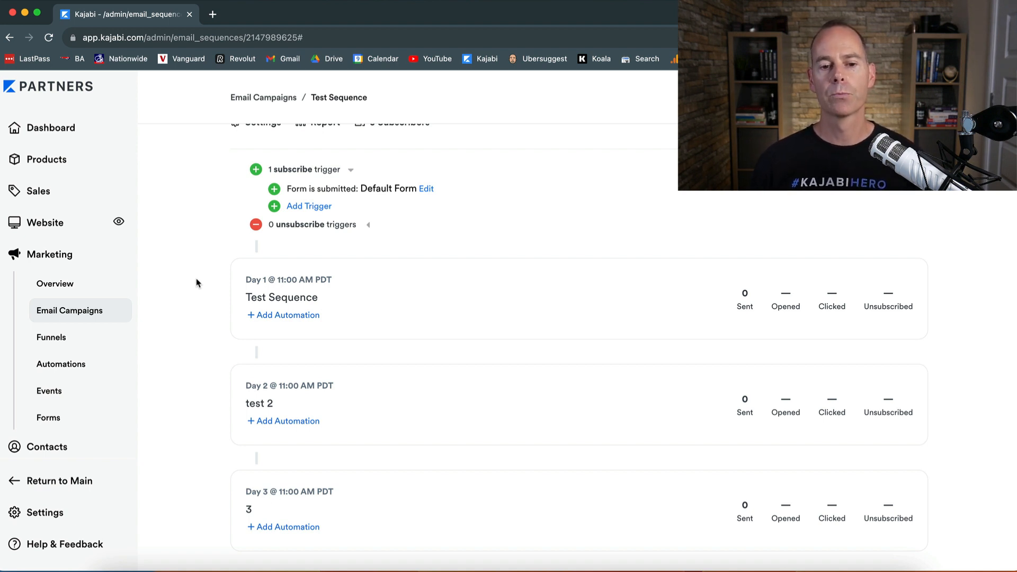
{"action": "mouse_move", "coordinate": [204, 301]}
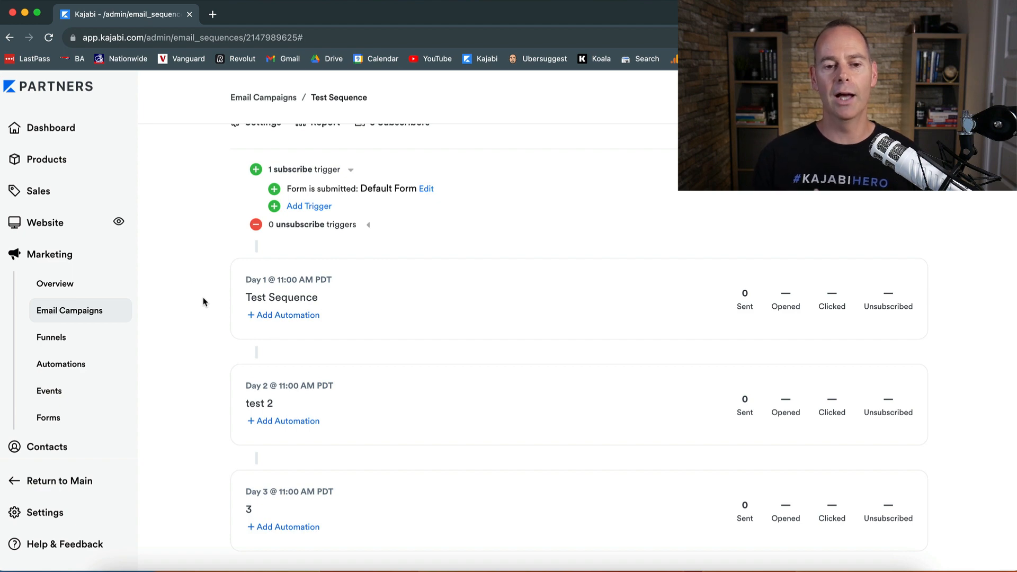
{"action": "mouse_move", "coordinate": [198, 364]}
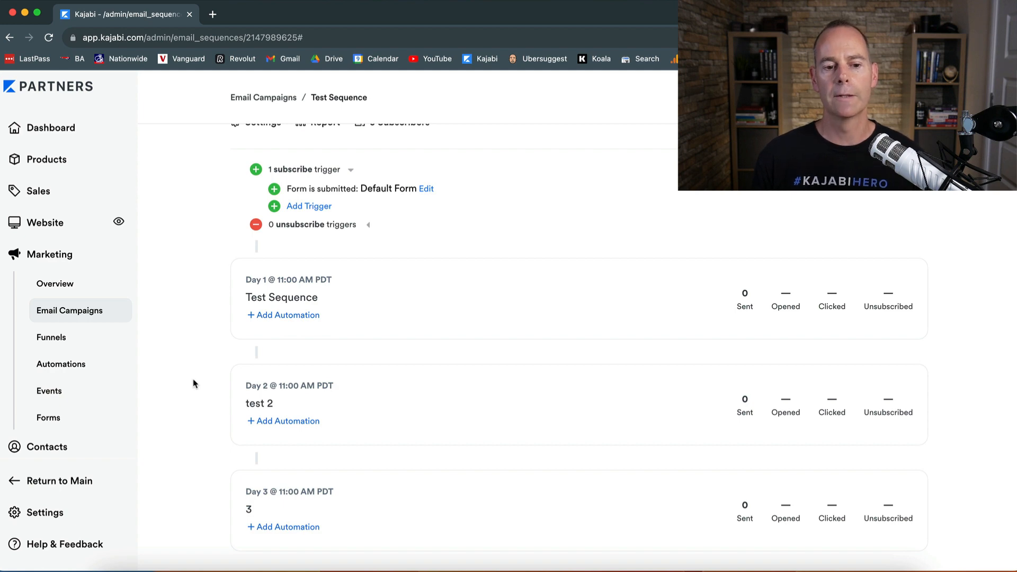
{"action": "left_click", "coordinate": [48, 417]}
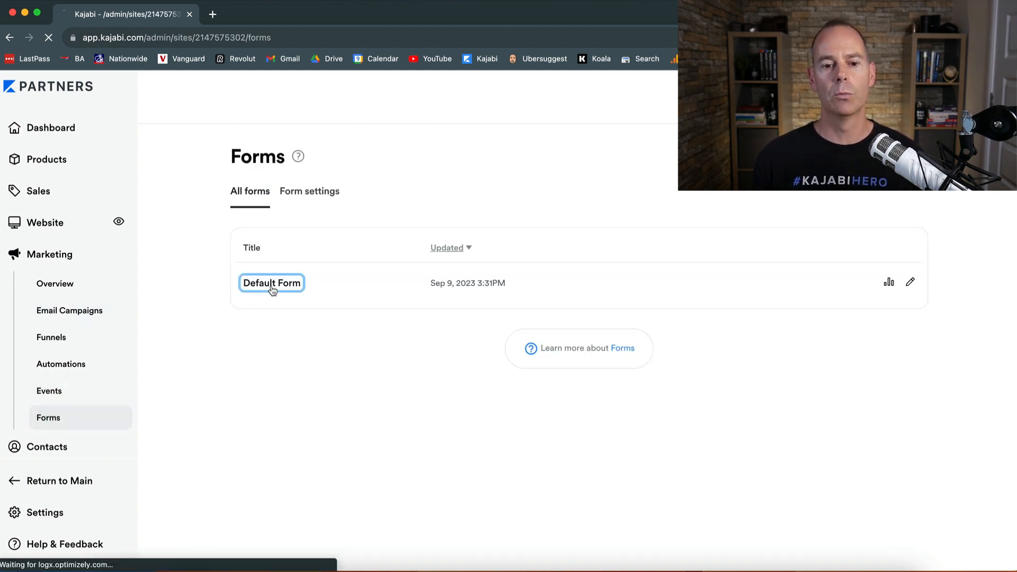
- Open Default Form to view its Test Sequence subscribe automation
{"action": "left_click", "coordinate": [272, 283]}
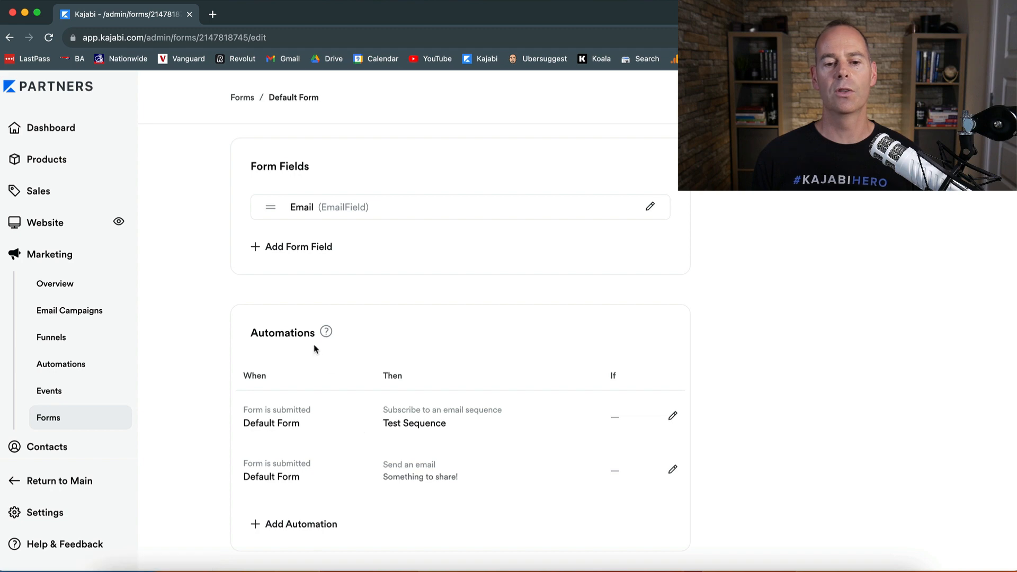
{"action": "mouse_move", "coordinate": [301, 344]}
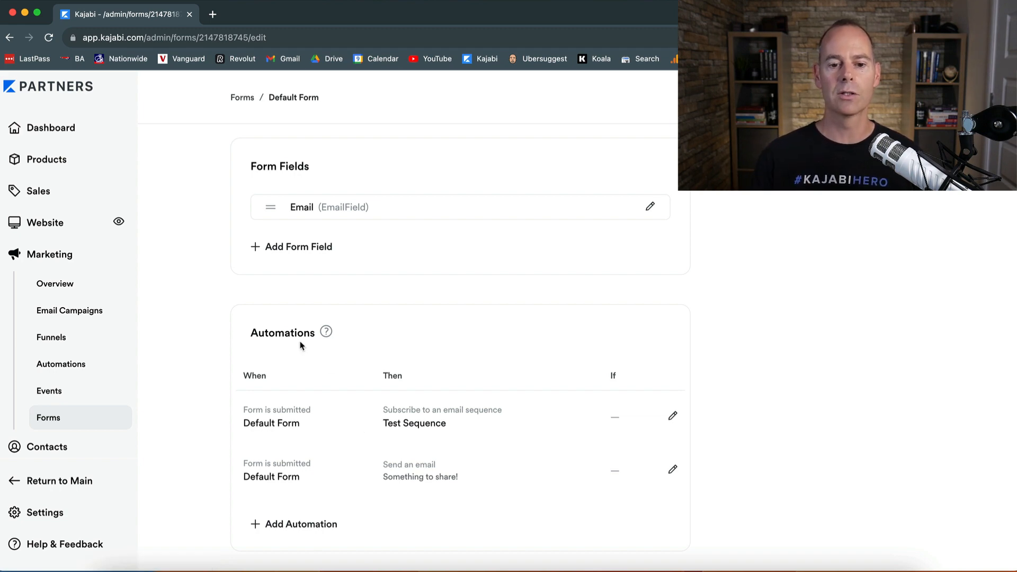
{"action": "mouse_move", "coordinate": [335, 425]}
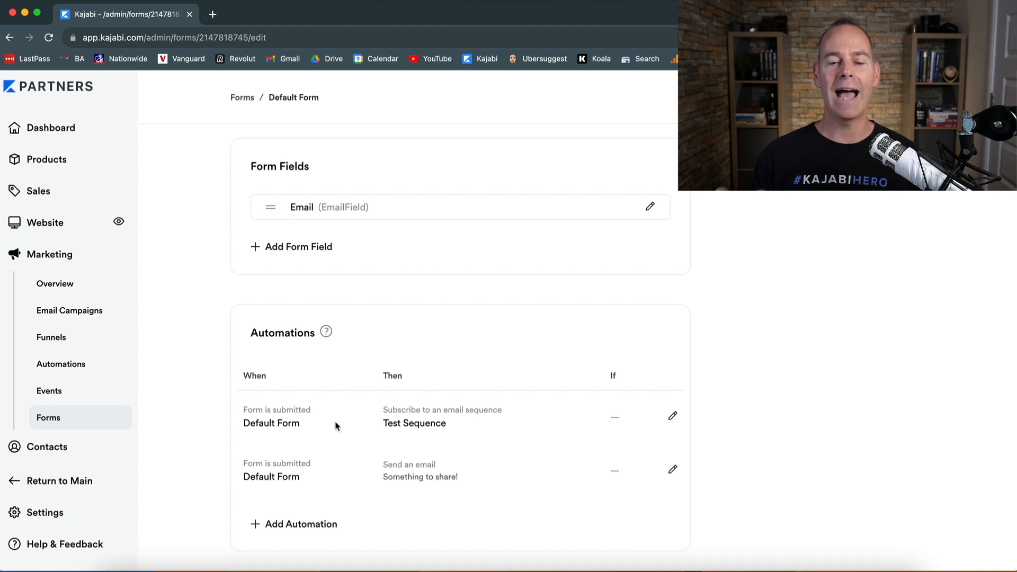